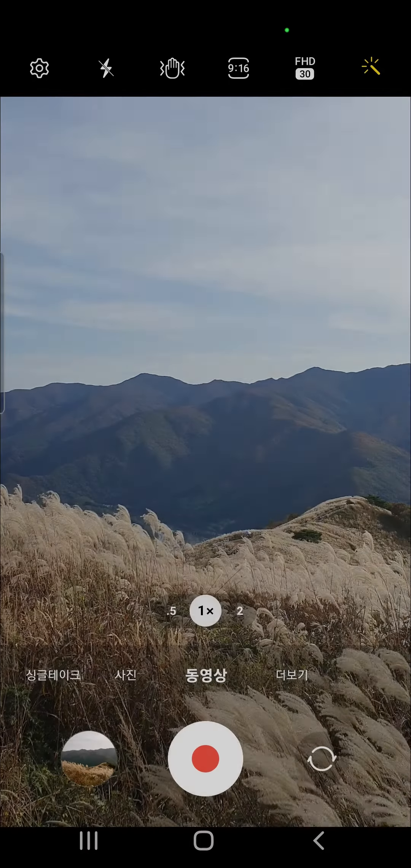
Switch the camera to 프로 동영상 (Pro Video) mode via 더보기
{"action": "left_click", "coordinate": [292, 674]}
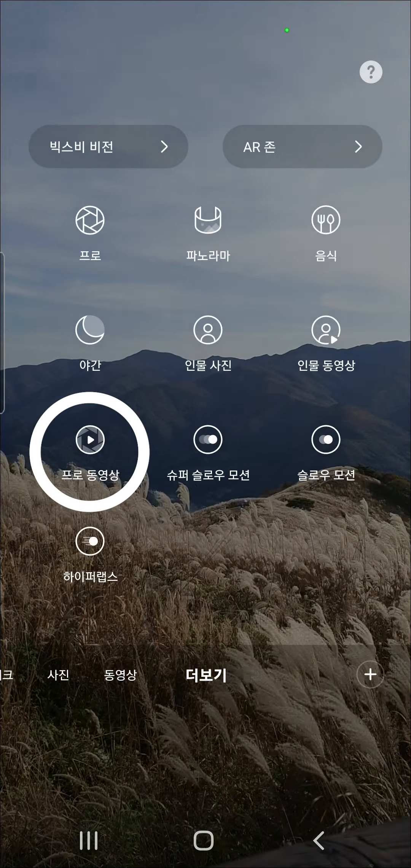
{"action": "left_click", "coordinate": [89, 449]}
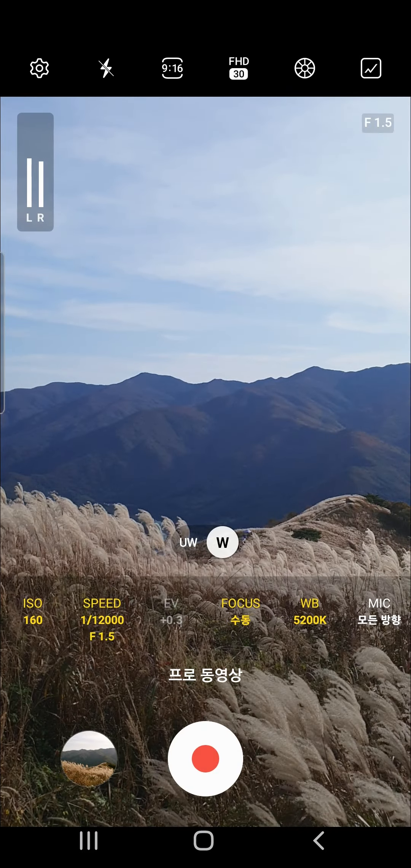
Lower the white balance to 4500K and start recording
{"action": "left_click", "coordinate": [102, 611]}
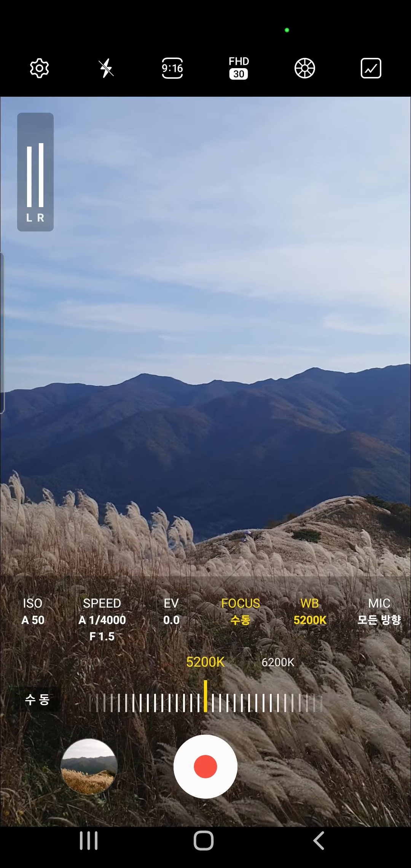
{"action": "left_click_drag", "start_coordinate": [205, 696], "coordinate": [194, 696]}
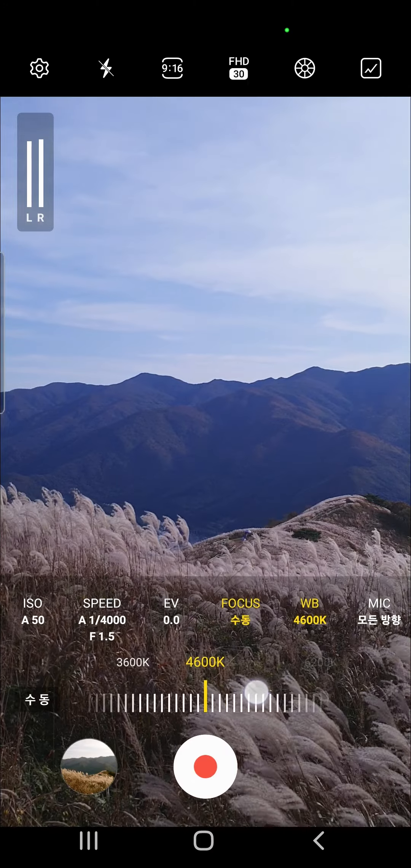
{"action": "left_click", "coordinate": [205, 766]}
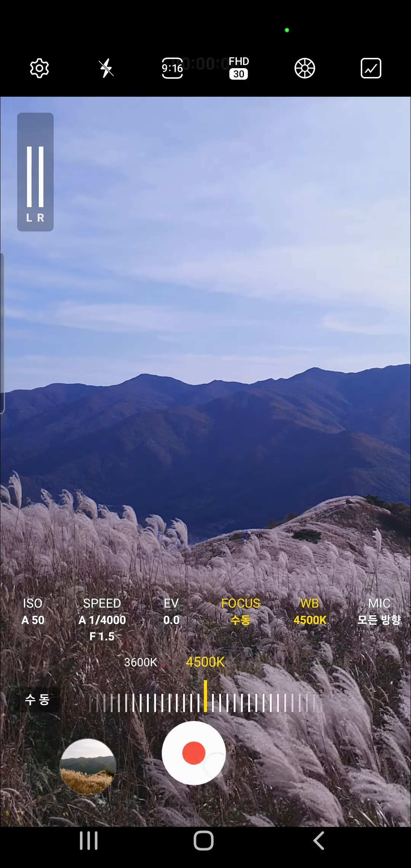
Warm the white balance from 4900K through 6200K to 8300K while recording, then stop
{"action": "left_click", "coordinate": [193, 752]}
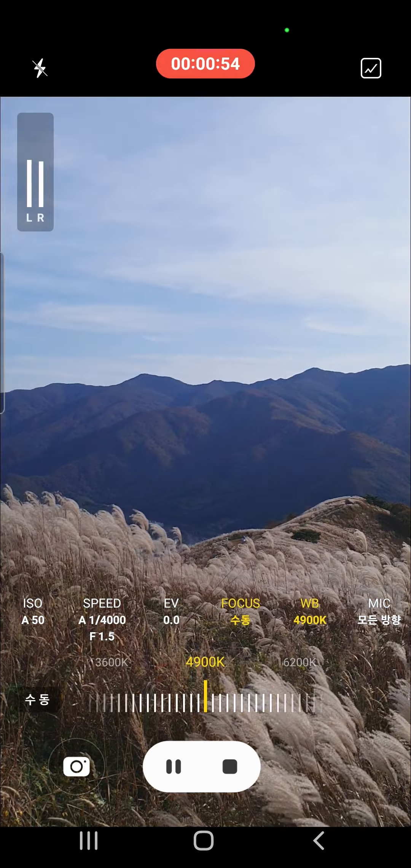
{"action": "left_click_drag", "start_coordinate": [206, 700], "coordinate": [274, 700]}
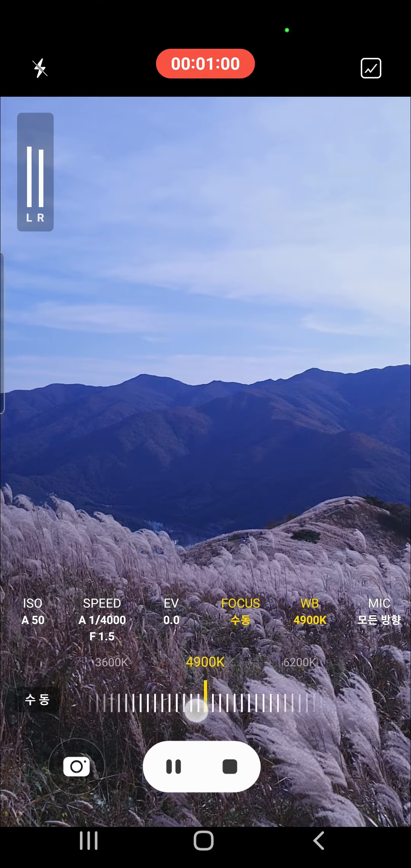
{"action": "left_click_drag", "start_coordinate": [197, 709], "coordinate": [224, 708]}
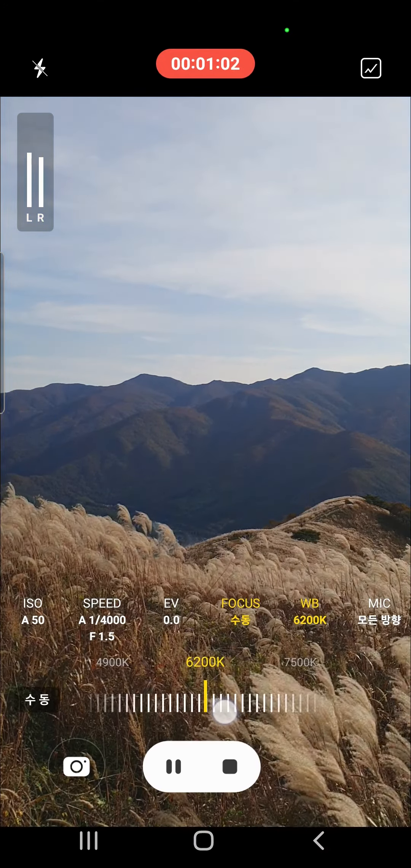
{"action": "left_click_drag", "start_coordinate": [224, 712], "coordinate": [265, 712]}
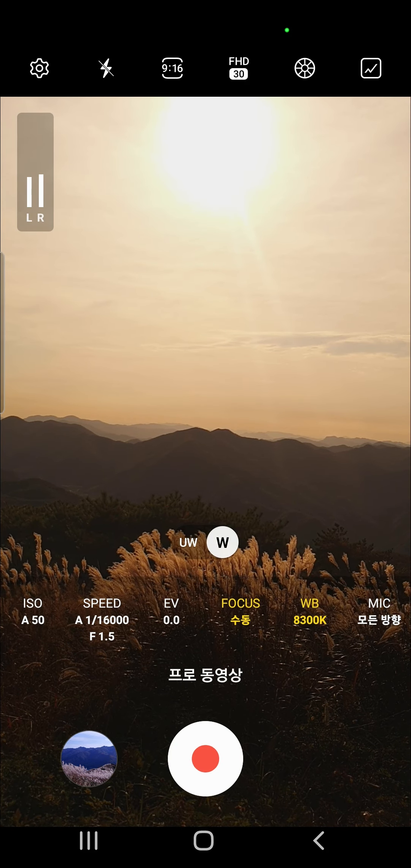
Cool the sunset white balance from 8300K to about 5000K and start recording
{"action": "left_click", "coordinate": [310, 611]}
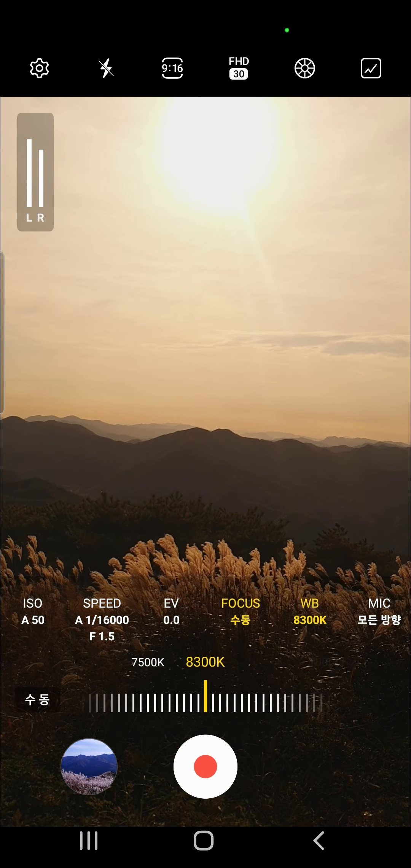
{"action": "left_click_drag", "start_coordinate": [213, 700], "coordinate": [205, 700]}
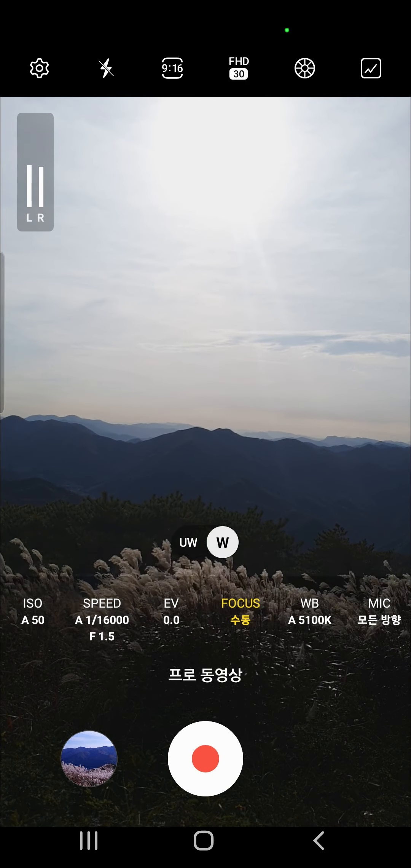
{"action": "left_click", "coordinate": [309, 611]}
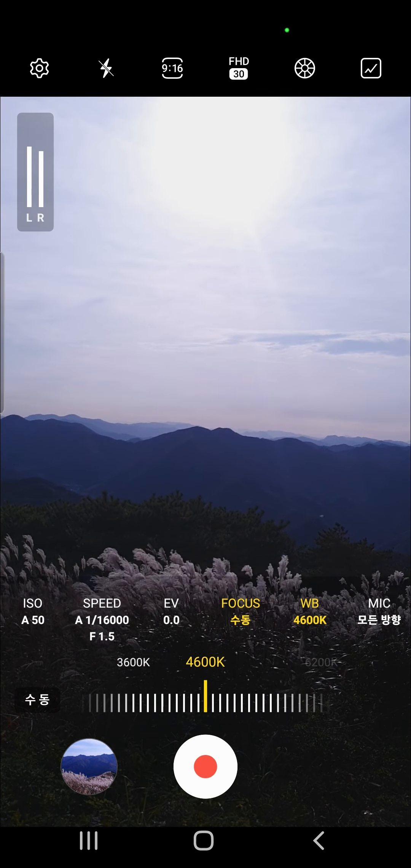
{"action": "left_click", "coordinate": [205, 766]}
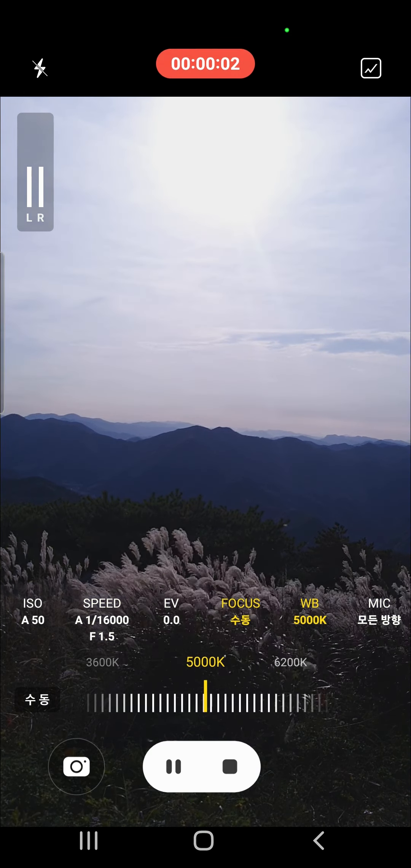
Warm the white balance to 8300K during recording, then stop the clip
{"action": "left_click_drag", "start_coordinate": [194, 698], "coordinate": [210, 698]}
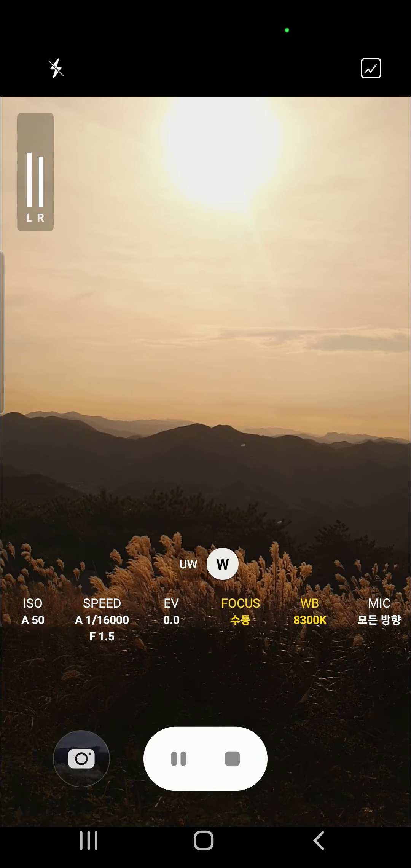
{"action": "left_click", "coordinate": [231, 758]}
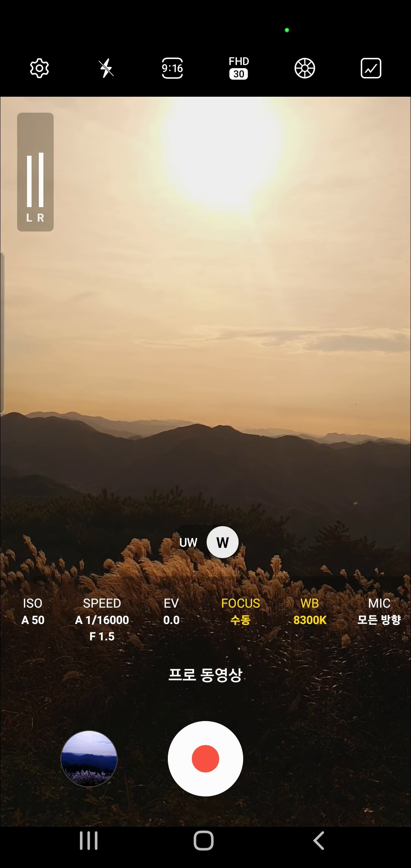
Record the mountain trail with white balance adjusted to around 5900K
{"action": "left_click", "coordinate": [206, 758]}
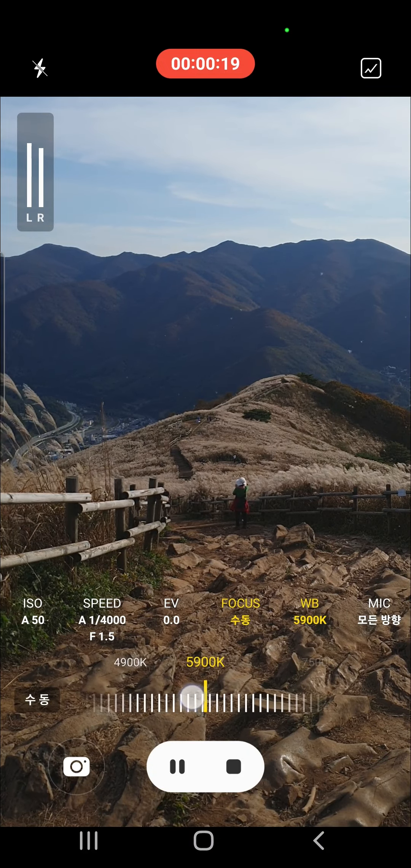
{"action": "left_click_drag", "start_coordinate": [191, 695], "coordinate": [205, 694]}
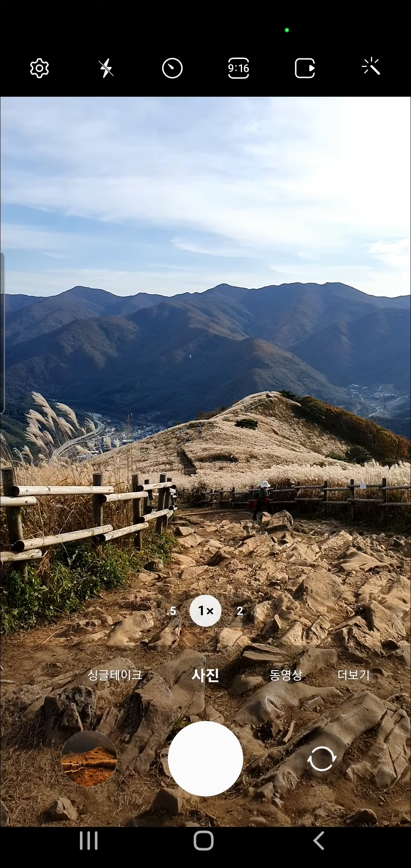
Switch the camera to 프로 (Pro) photo mode via 더보기
{"action": "left_click", "coordinate": [353, 675]}
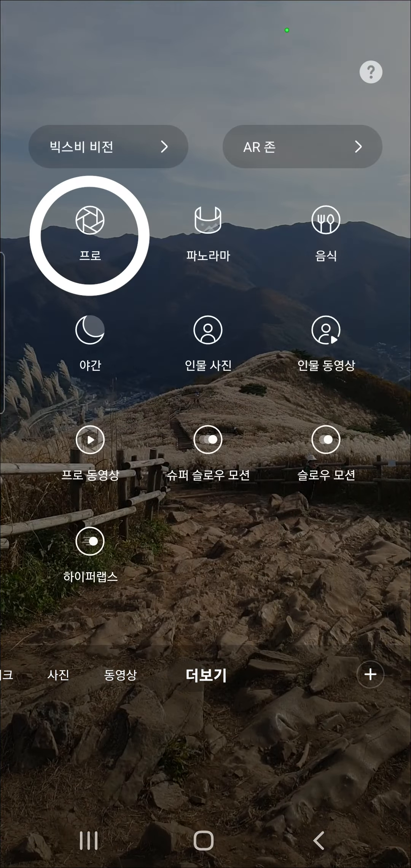
{"action": "left_click", "coordinate": [89, 235]}
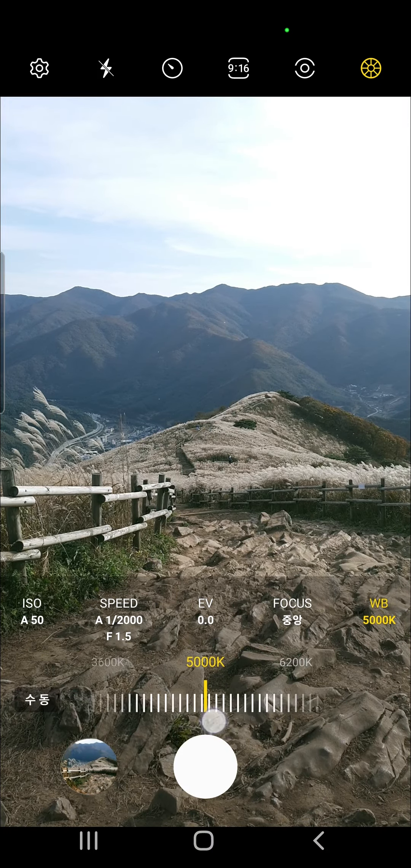
Raise the white balance from 5000K to 5600K and capture a photo
{"action": "left_click_drag", "start_coordinate": [204, 721], "coordinate": [207, 720]}
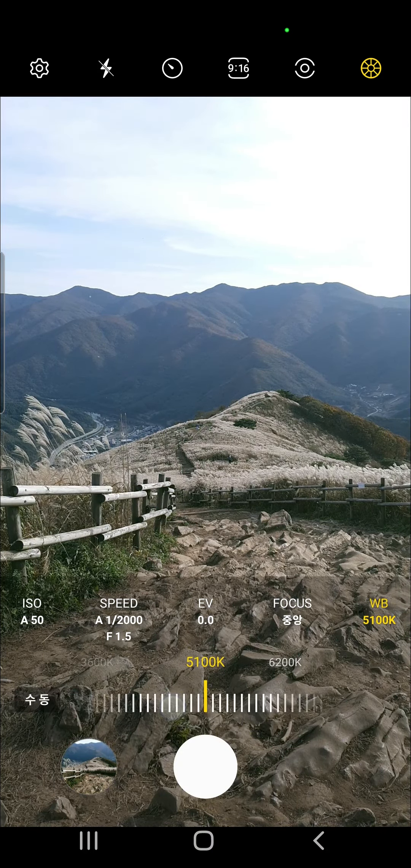
{"action": "left_click_drag", "start_coordinate": [205, 696], "coordinate": [232, 696]}
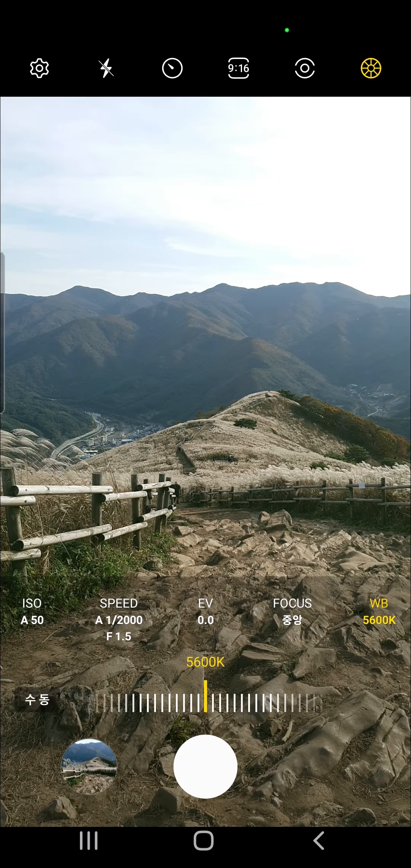
{"action": "left_click", "coordinate": [205, 766]}
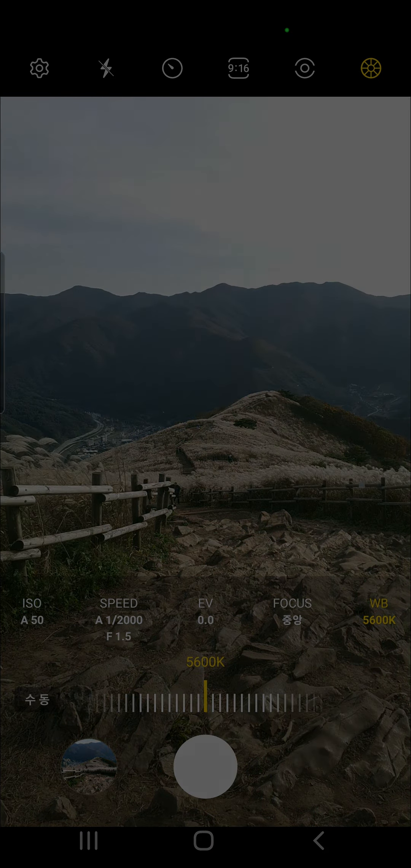